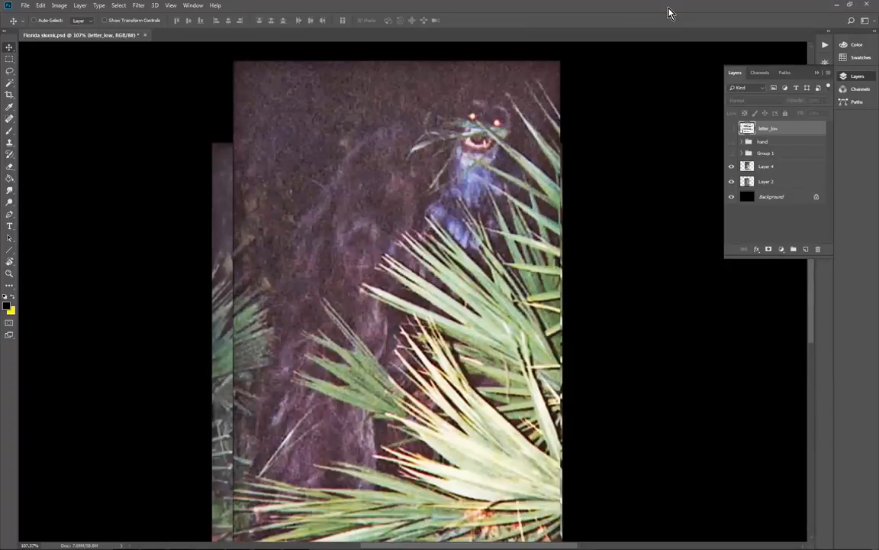
mouse_move(450, 235)
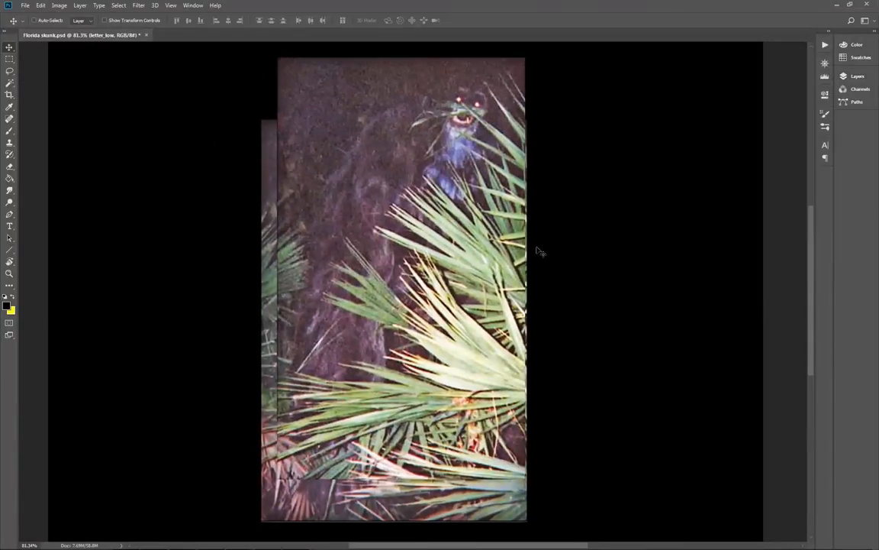
Step: Reshow the Layers panel and hide Layer 4 to compare with the photo beneath
click(858, 76)
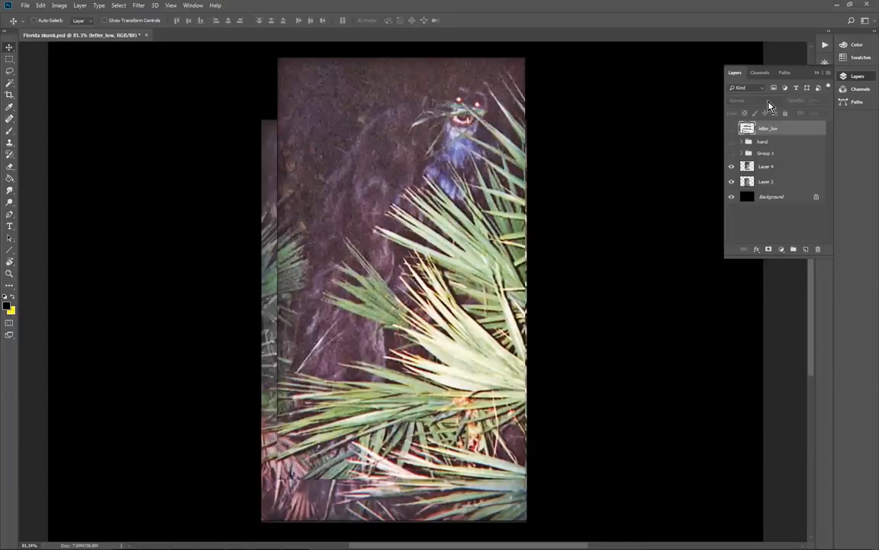
mouse_move(696, 77)
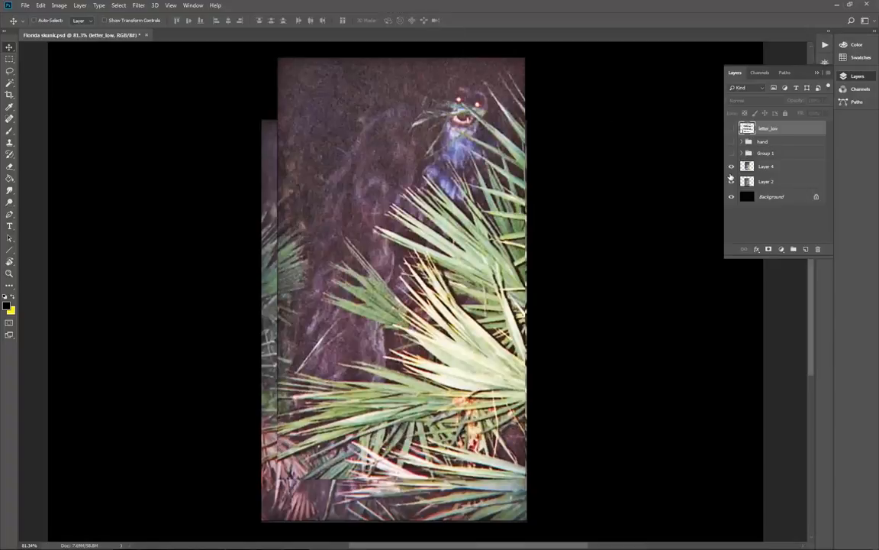
click(731, 180)
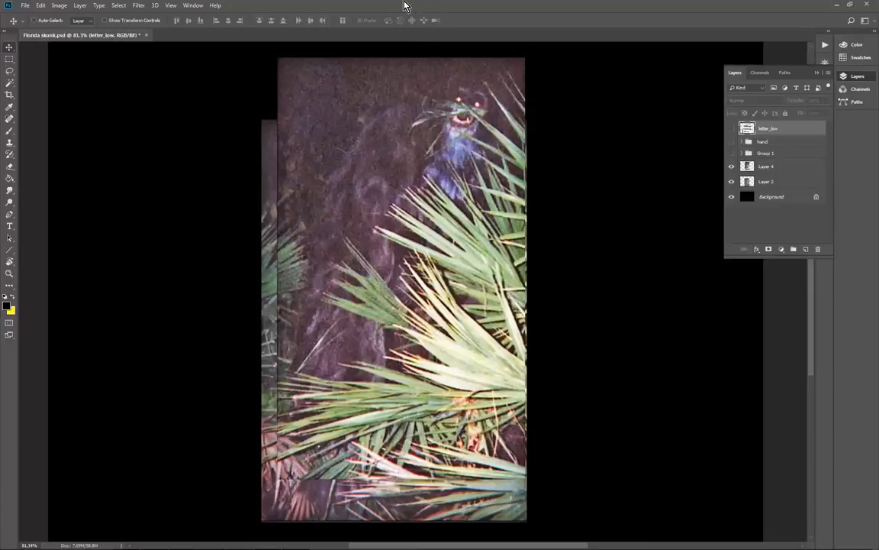
mouse_move(397, 8)
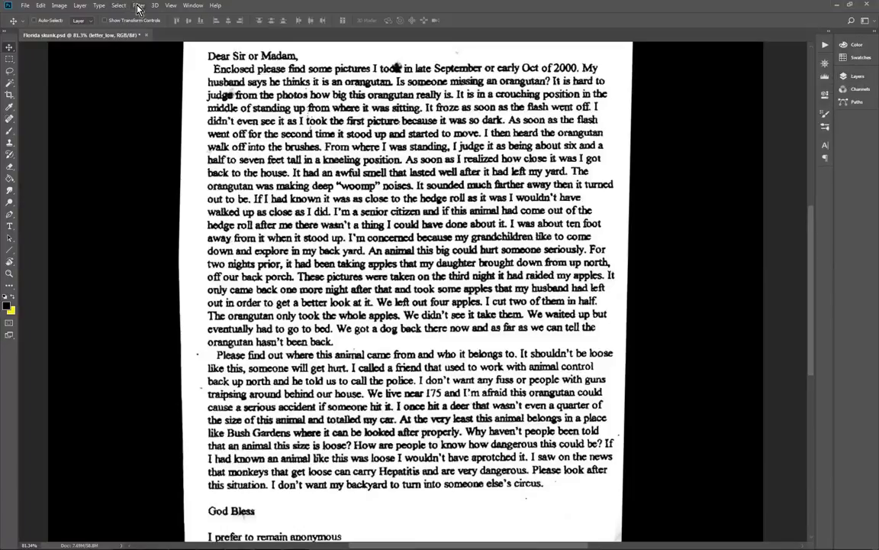
Step: Switch to Full Screen Mode via View > Screen Mode to show the witness letter without interface
click(137, 6)
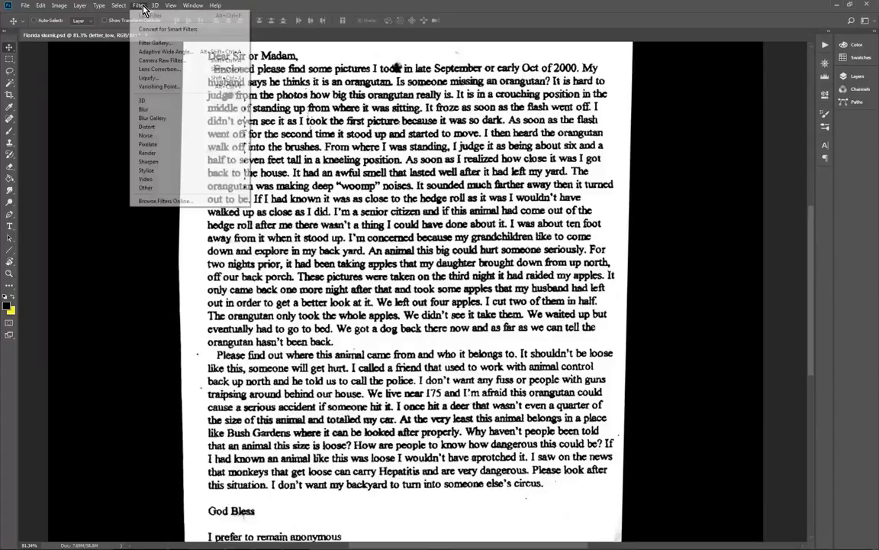
click(171, 6)
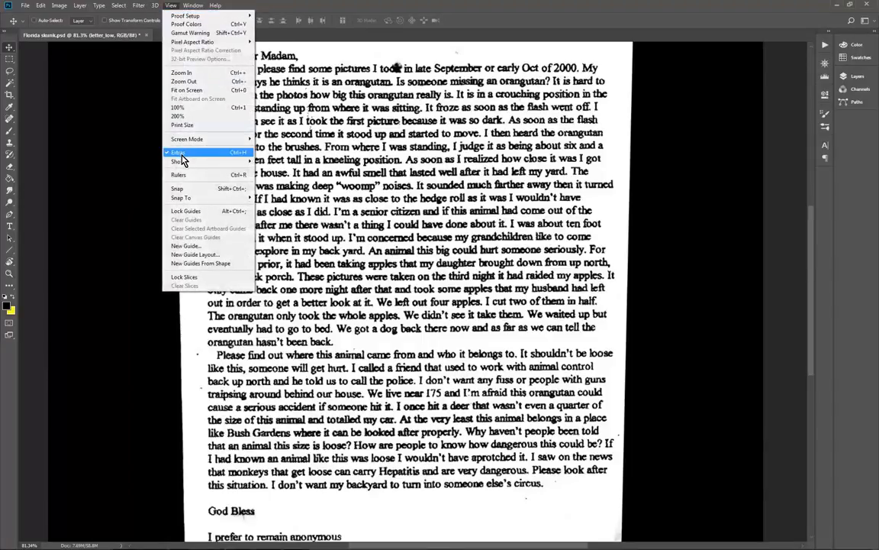
mouse_move(186, 137)
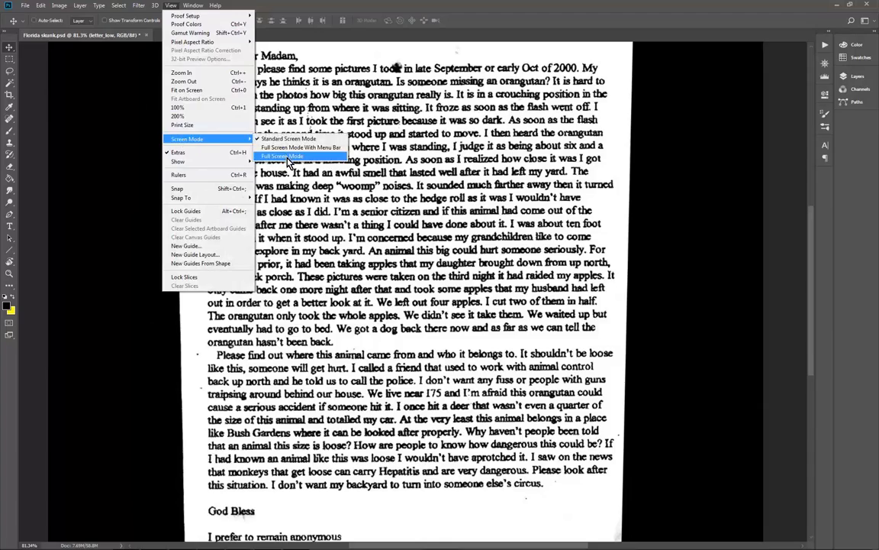
click(283, 155)
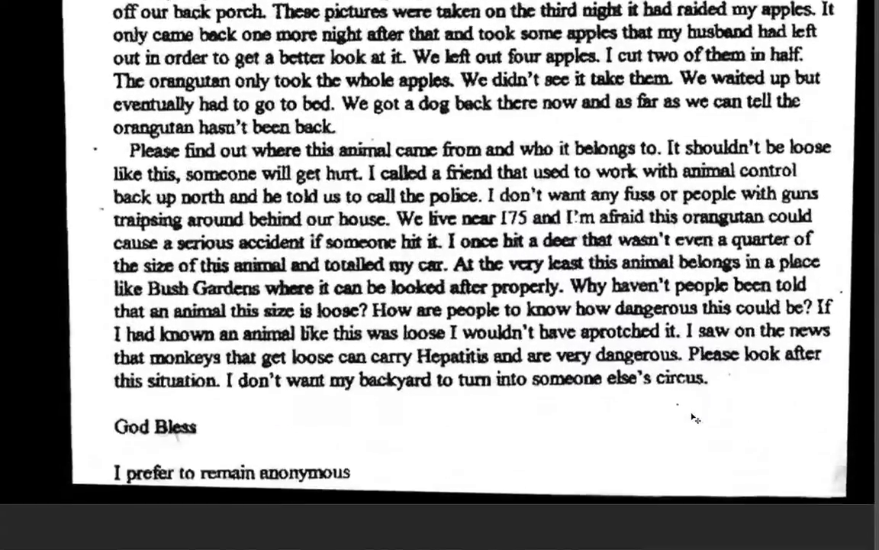
scroll(down, 3)
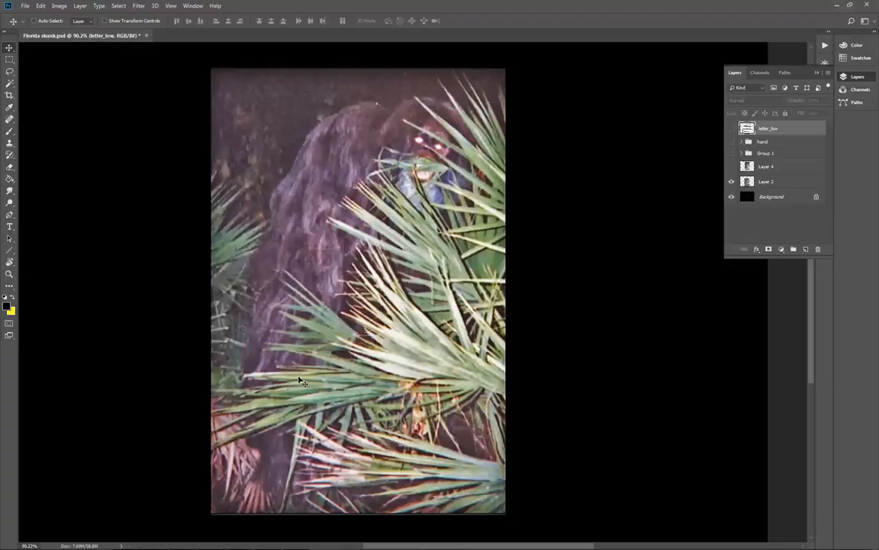
mouse_move(296, 382)
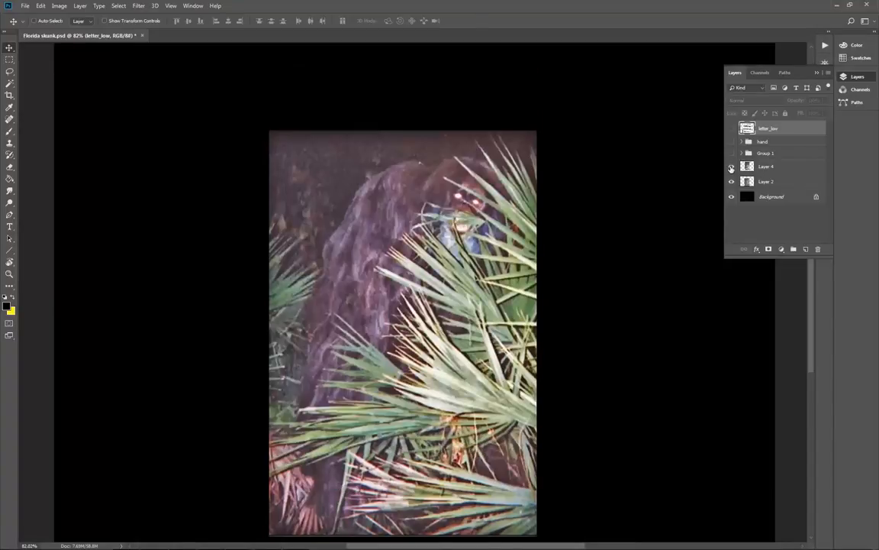
Step: Toggle Layer 4's visibility to flip between the two aligned night photos
click(731, 167)
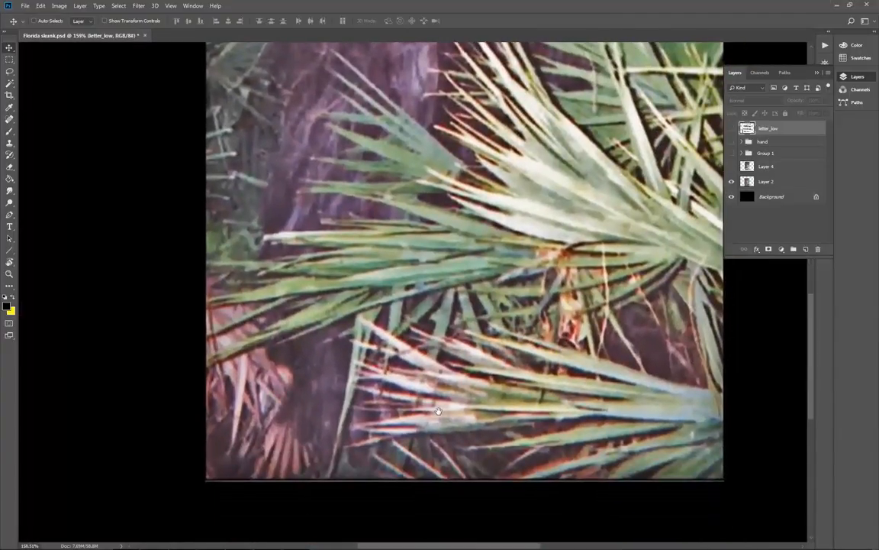
Step: Zoom in on the lower palm fronds of the creature photo
drag(321, 309, 420, 458)
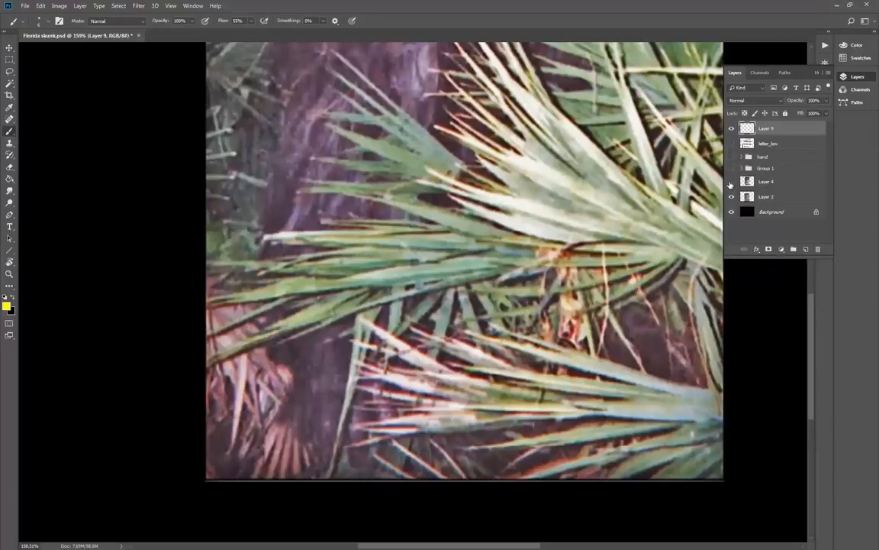
click(731, 180)
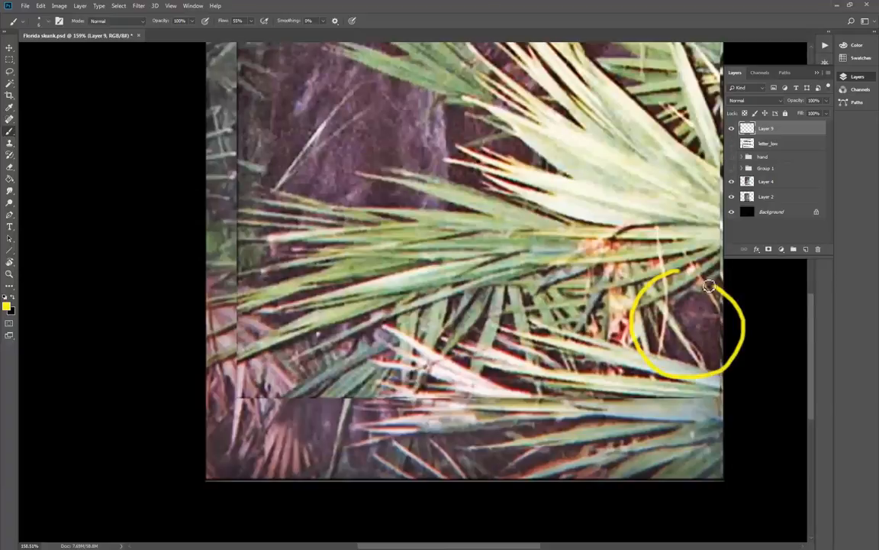
mouse_move(766, 308)
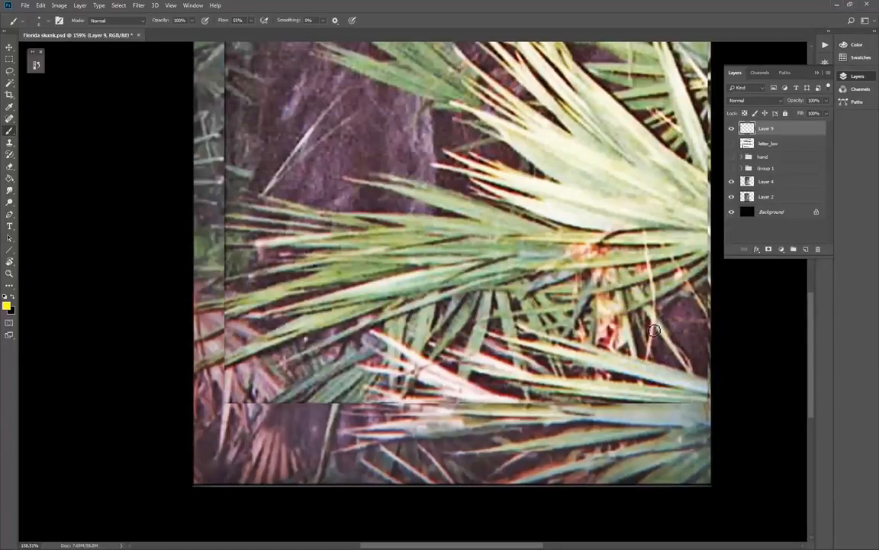
click(731, 182)
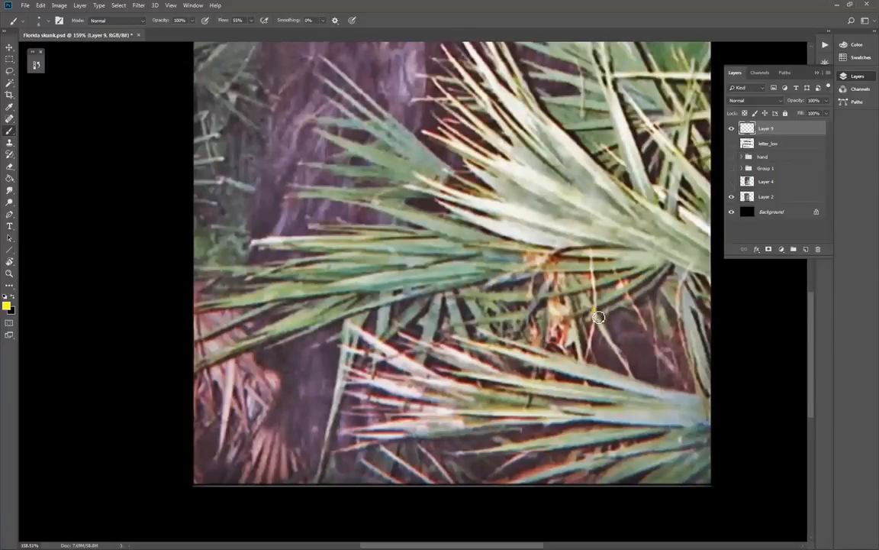
drag(599, 317, 629, 374)
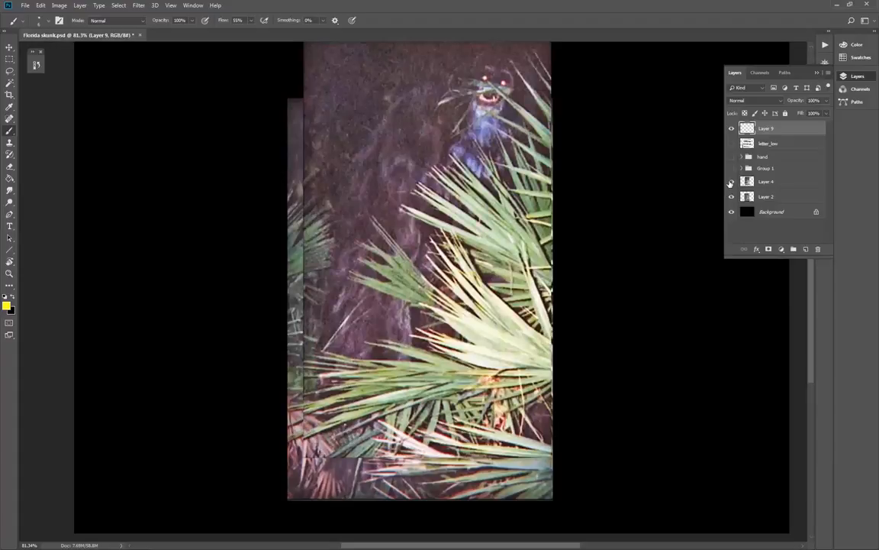
mouse_move(730, 182)
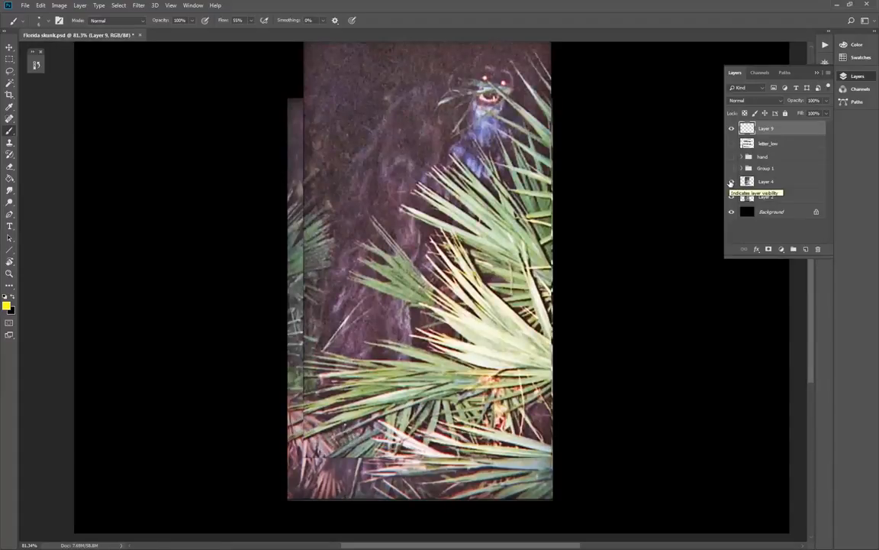
click(731, 196)
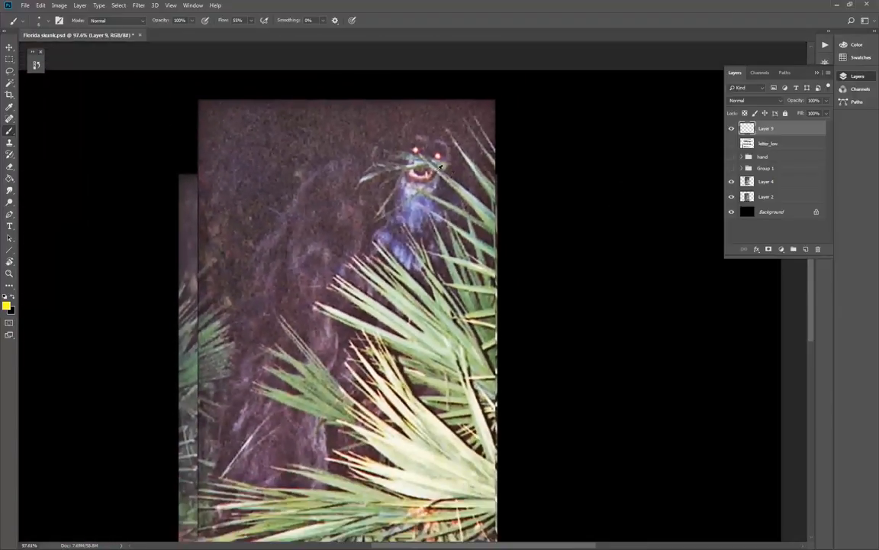
Step: Centre the creature's face in view and toggle the second photo's visibility to compare
drag(440, 166, 457, 158)
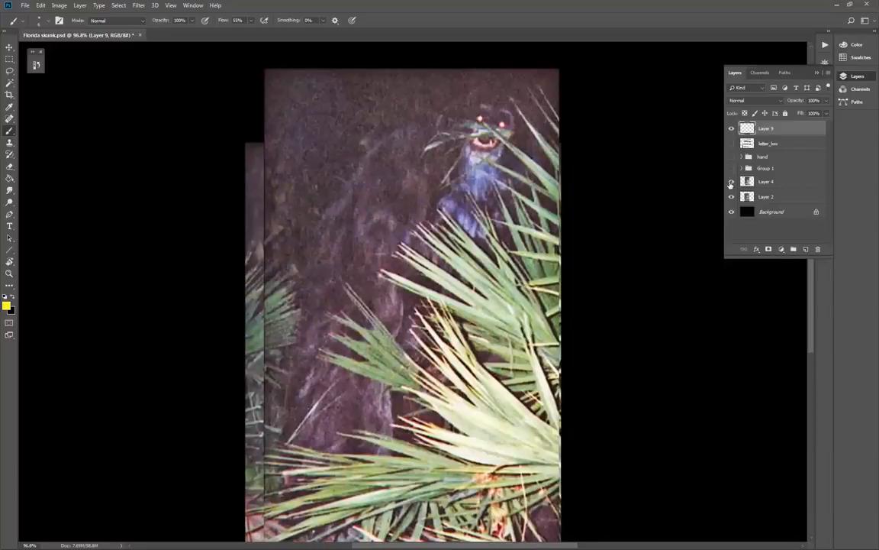
click(731, 181)
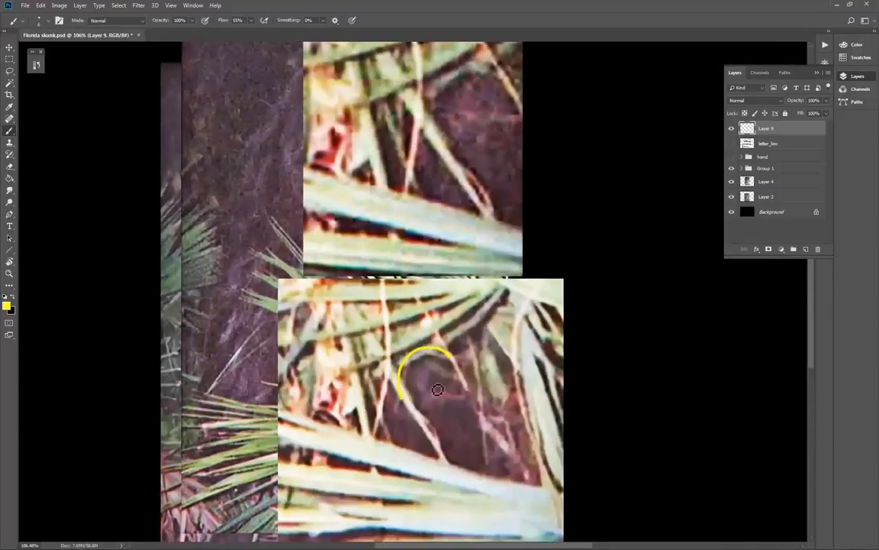
Step: Draw a yellow circle around the suspicious spot on the lower close-up
drag(412, 397, 457, 422)
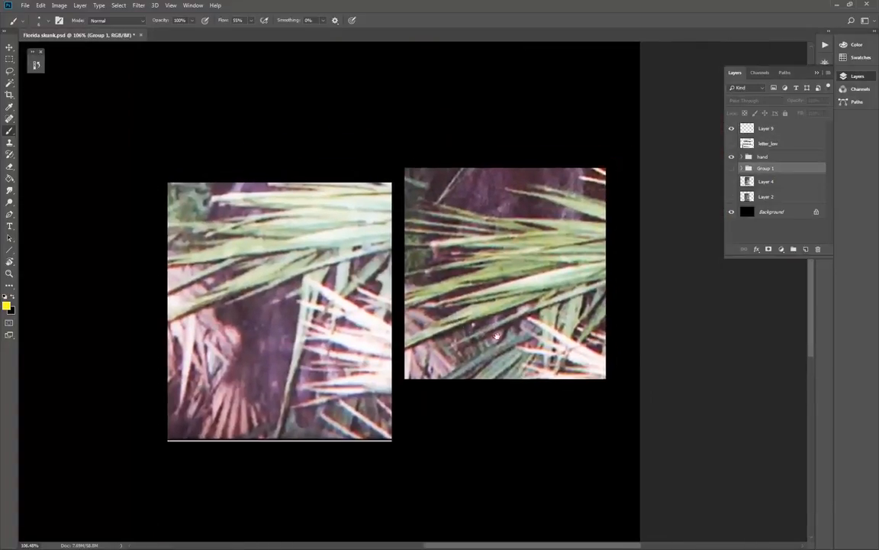
mouse_move(687, 328)
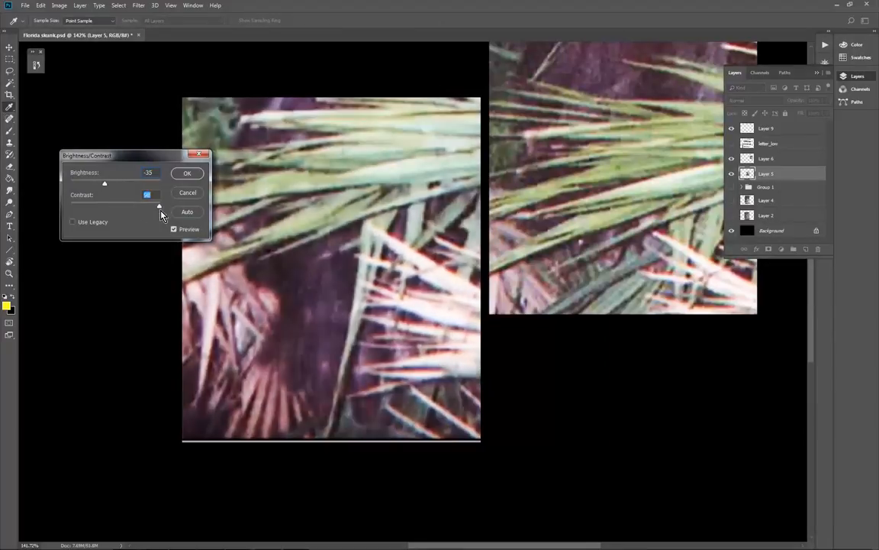
Step: Raise the contrast of the left frond close-up in Brightness/Contrast
drag(146, 204, 159, 205)
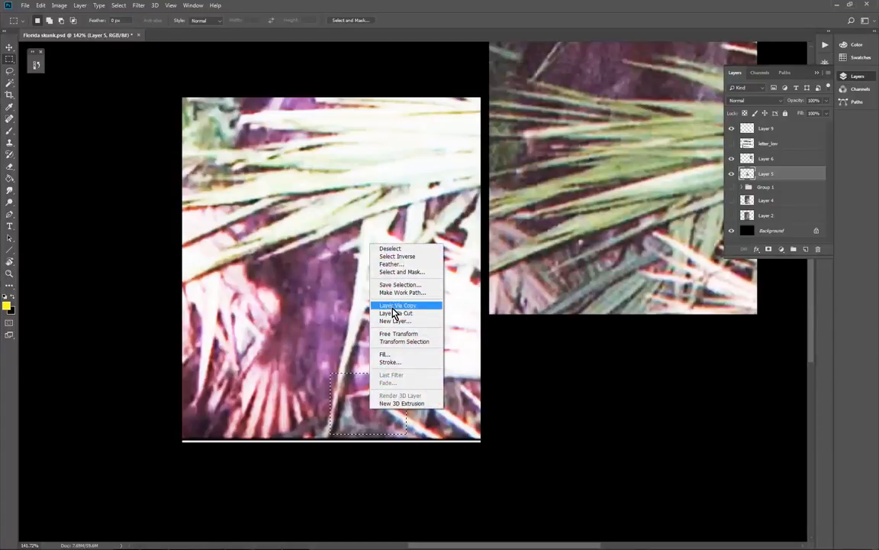
Step: Copy the selected patch to its own layer and apply its Free Transform enlargement
click(397, 305)
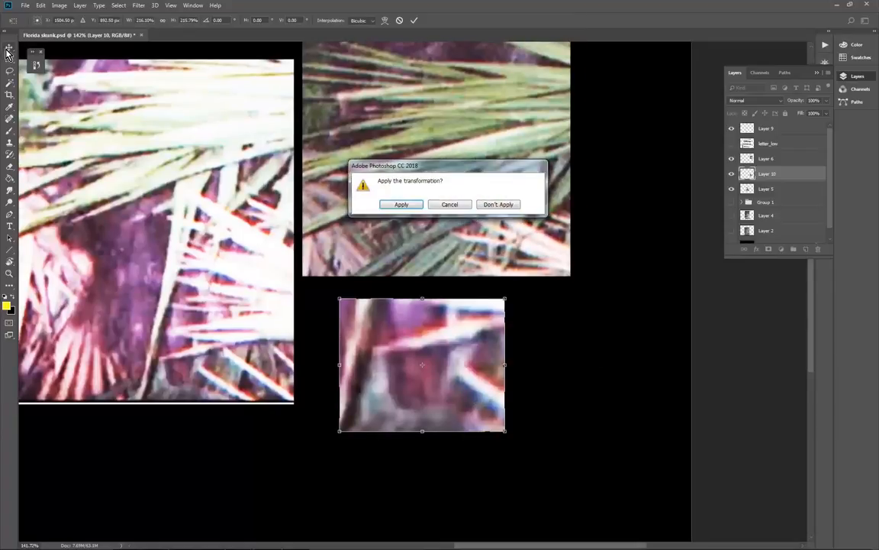
click(59, 7)
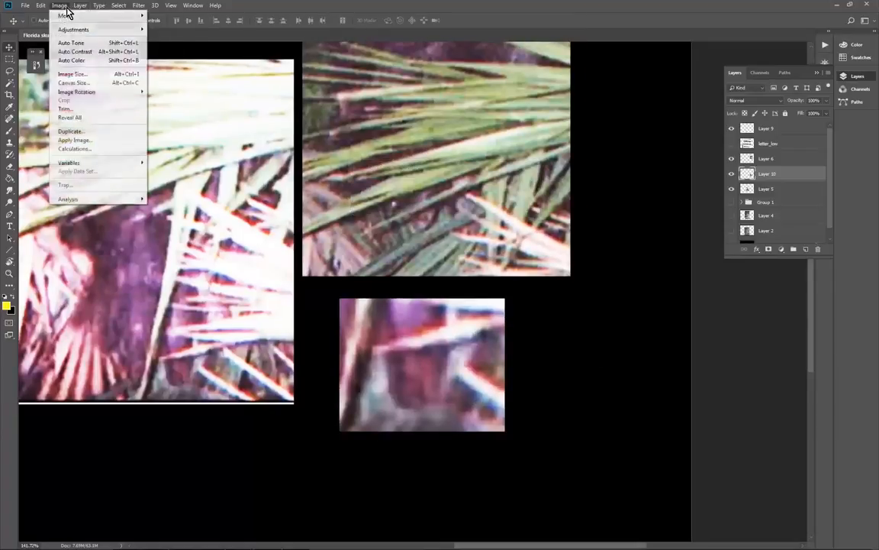
mouse_move(73, 29)
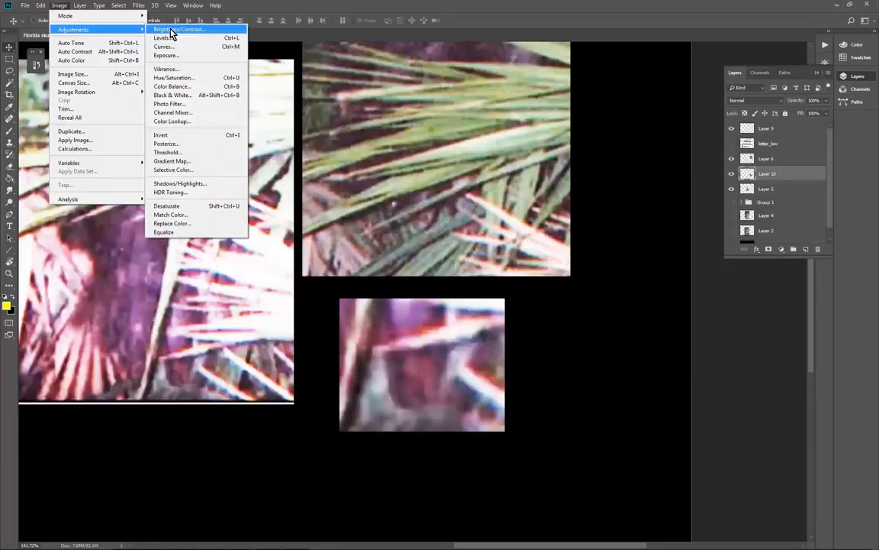
Step: Tune the enlarged patch's saturation in Hue/Saturation, then its contrast in Brightness/Contrast
click(174, 76)
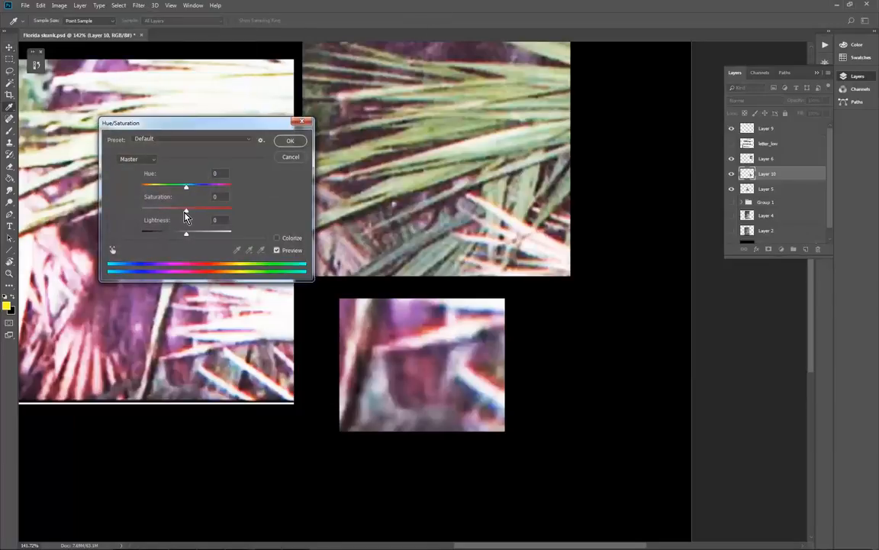
drag(186, 208, 171, 208)
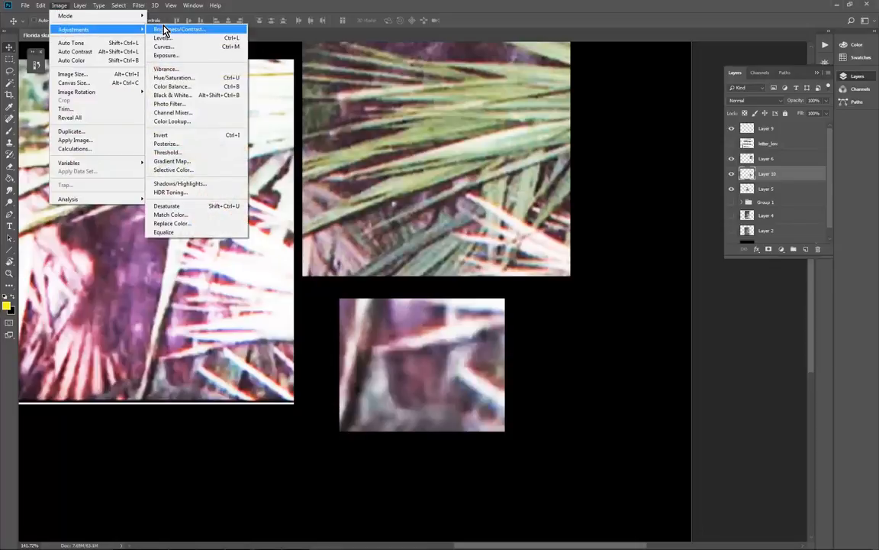
click(180, 29)
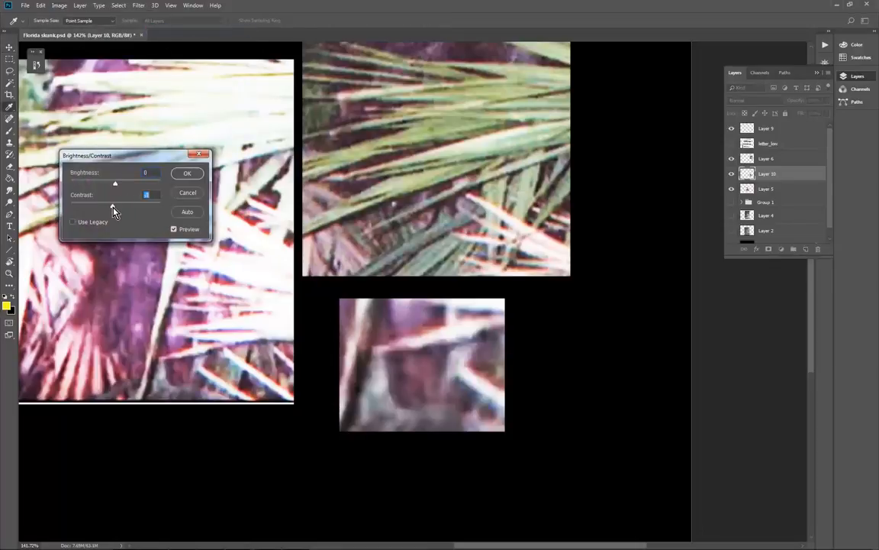
click(186, 172)
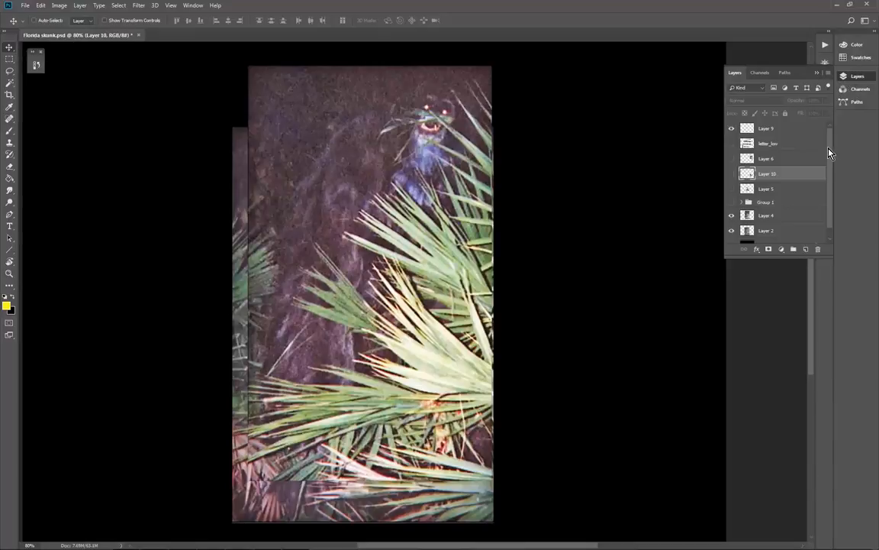
mouse_move(120, 203)
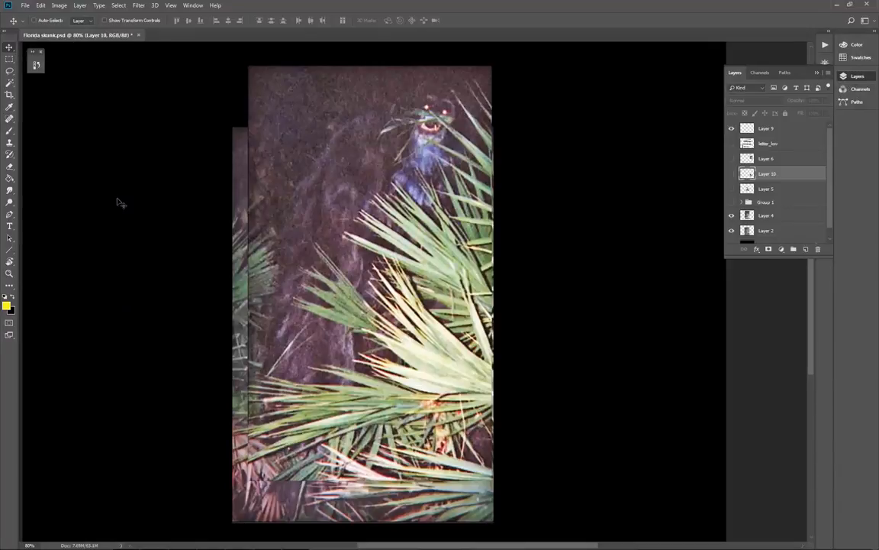